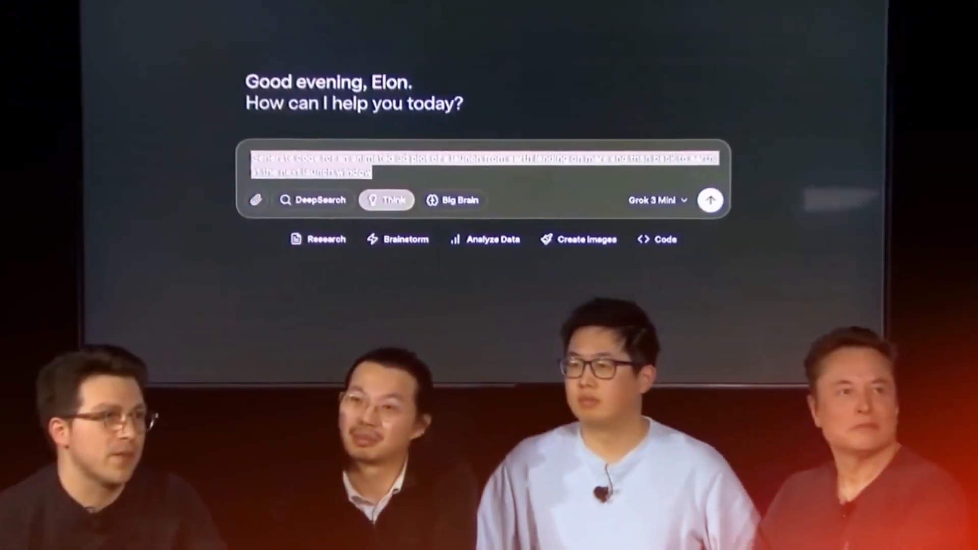
# - Submit the Earth-to-Mars animated 3D plot prompt with Think enabled and follow its reasoning
pyautogui.click(710, 200)
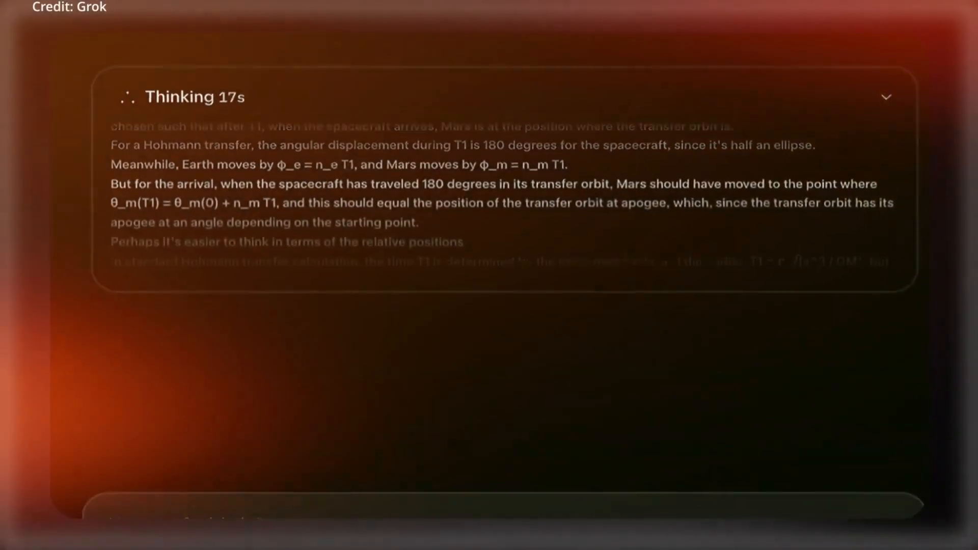
pyautogui.scroll(-3)
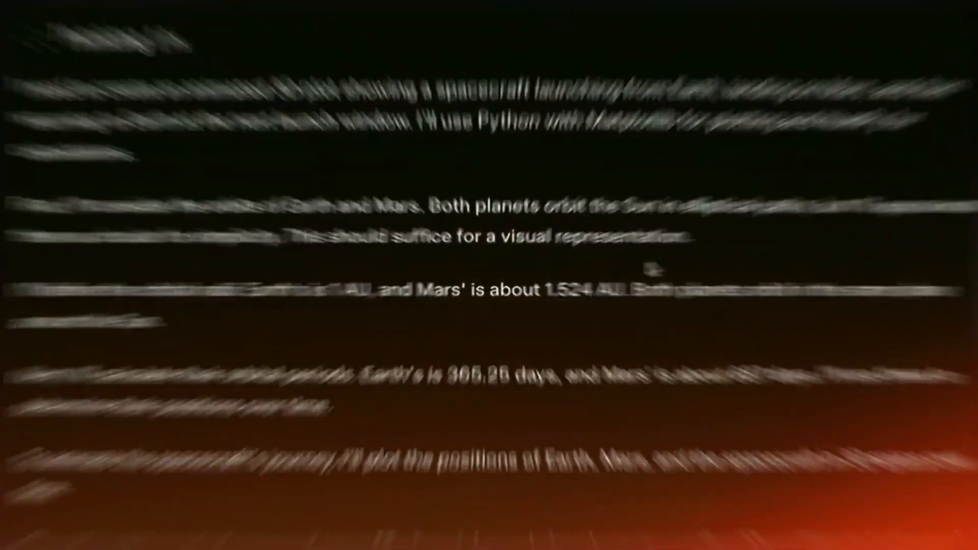